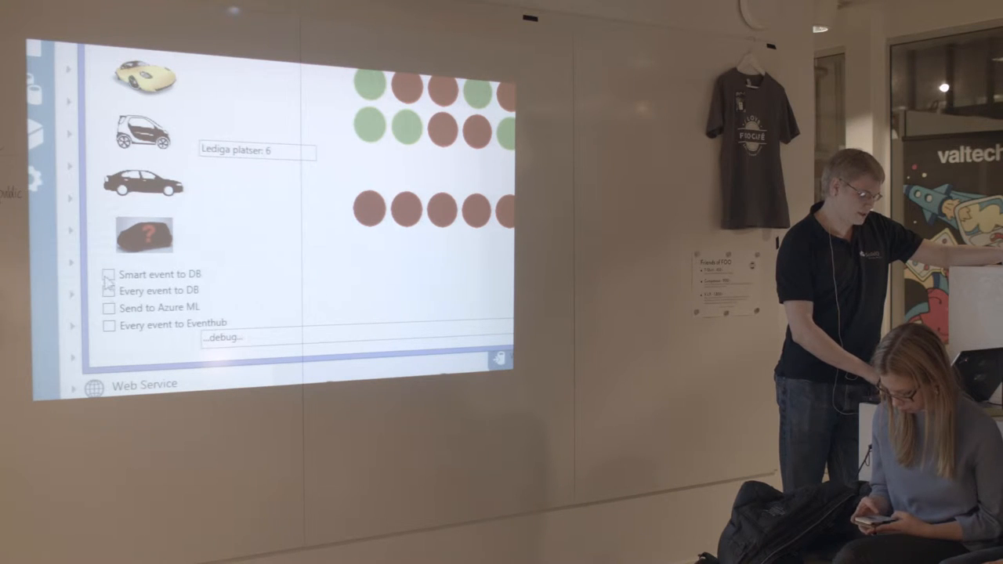
# Check the Wi-Fi connection from the taskbar panel, then bring the demo's C# source into view in Visual Studio.
pyautogui.click(110, 290)
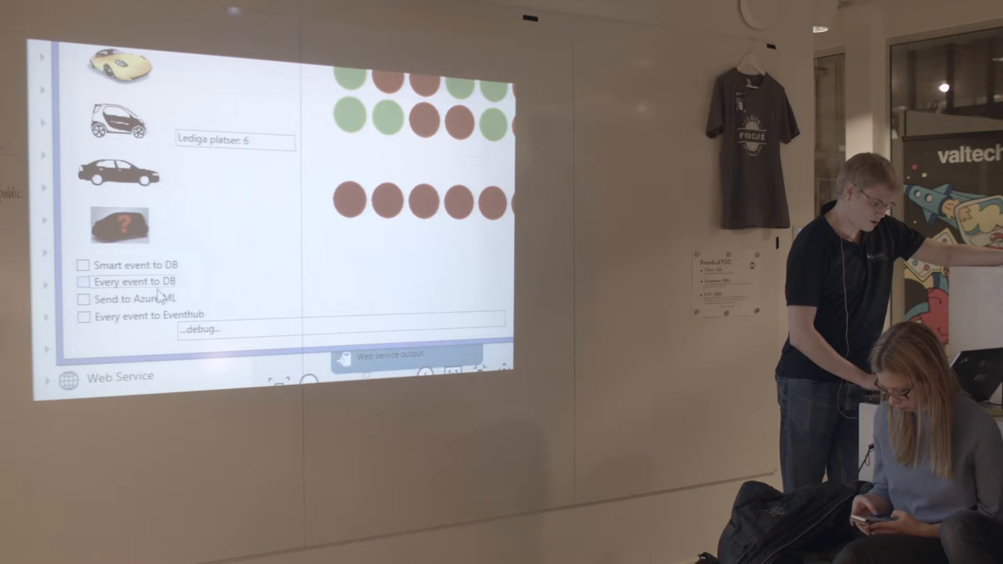
pyautogui.click(83, 298)
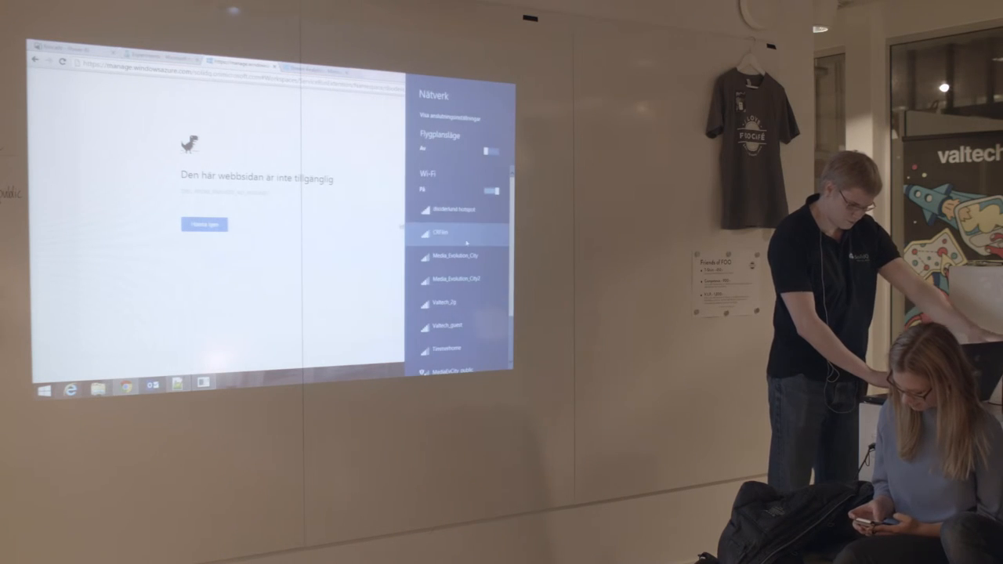
pyautogui.click(442, 234)
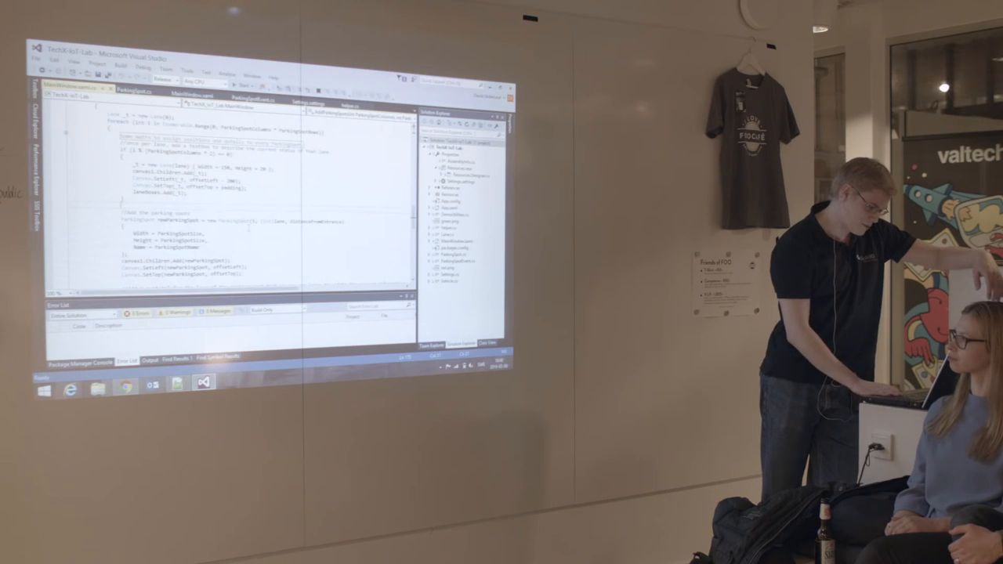
pyautogui.scroll(-3)
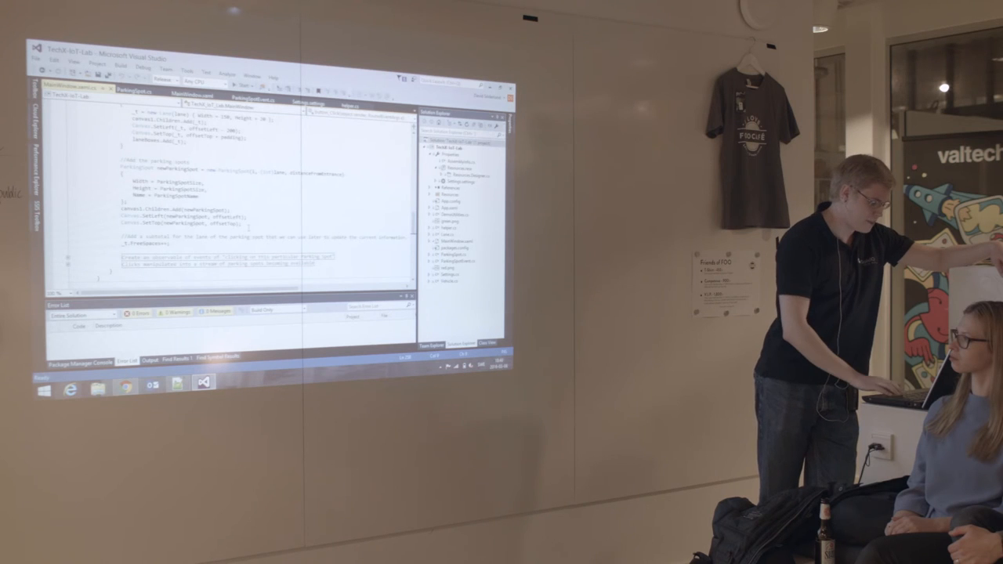
pyautogui.scroll(-3)
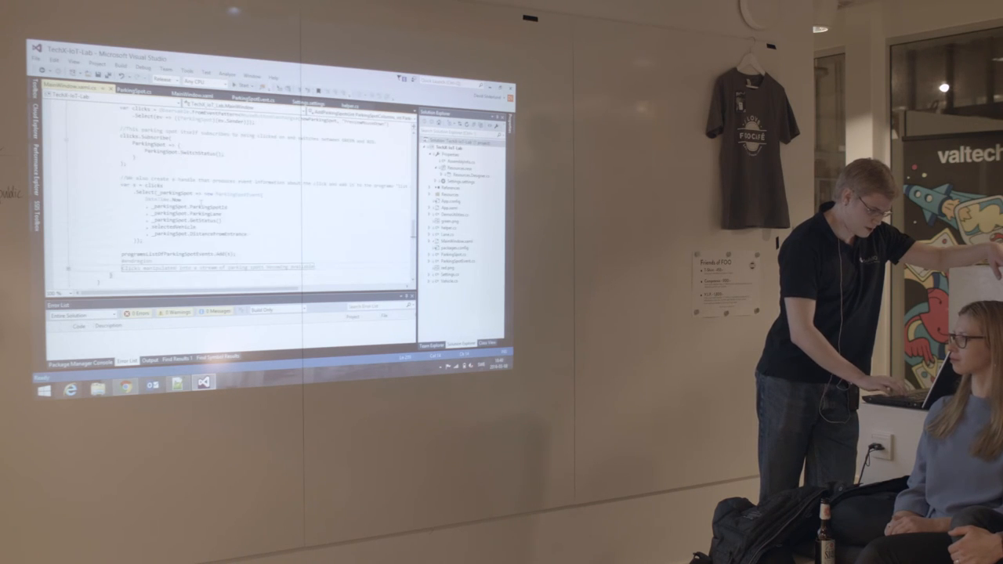
pyautogui.scroll(3)
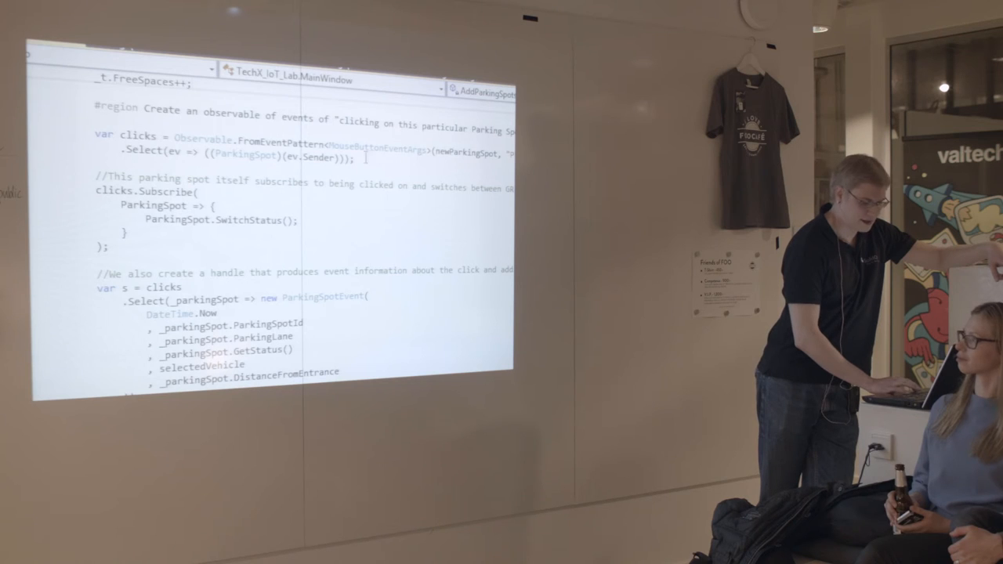
pyautogui.hscroll(3)
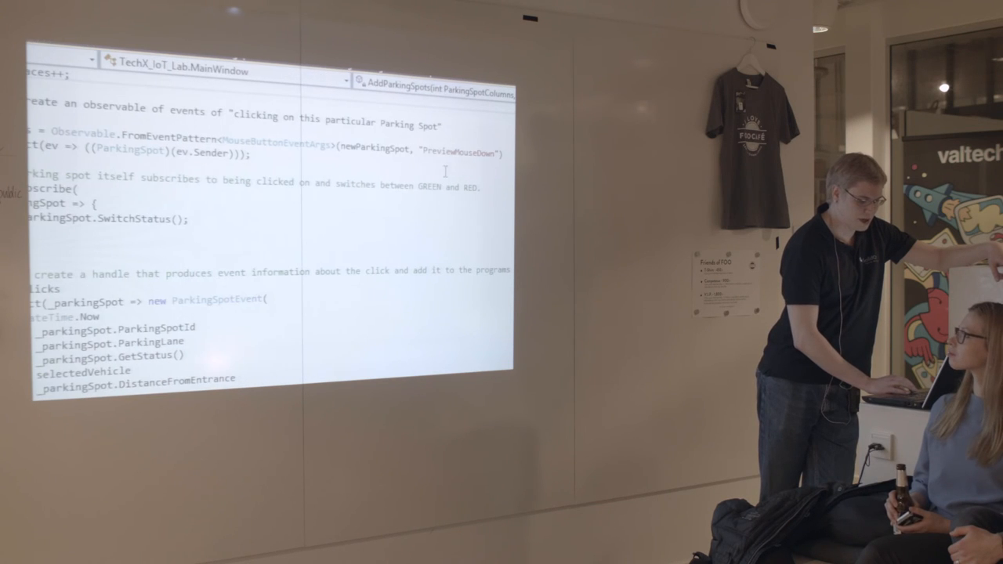
pyautogui.moveTo(282, 144)
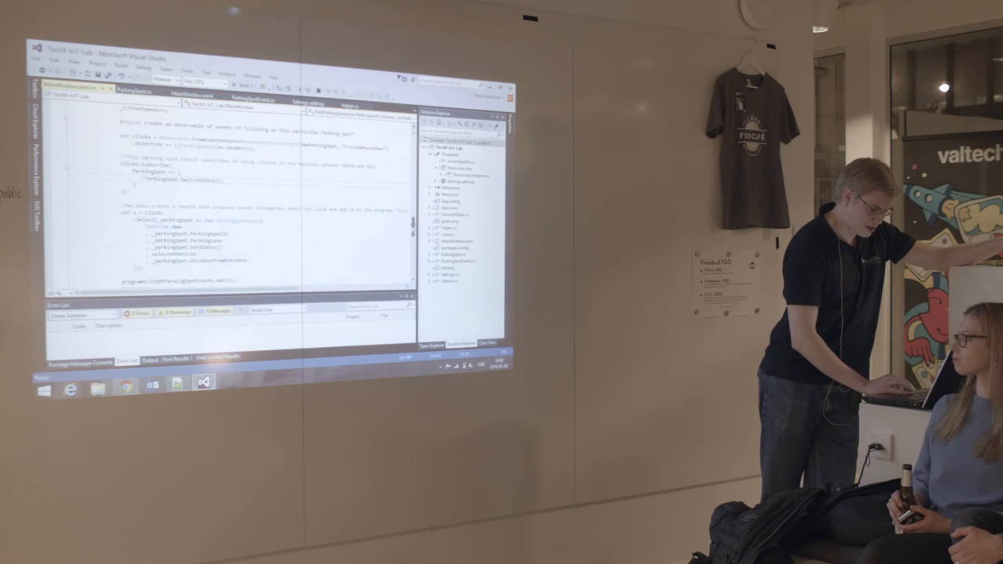
pyautogui.scroll(-3)
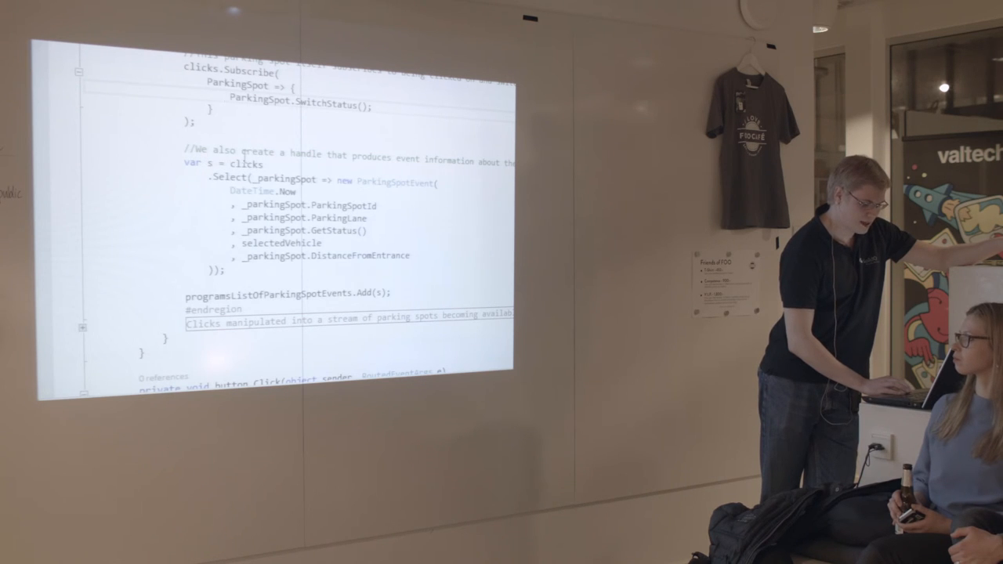
pyautogui.moveTo(239, 181)
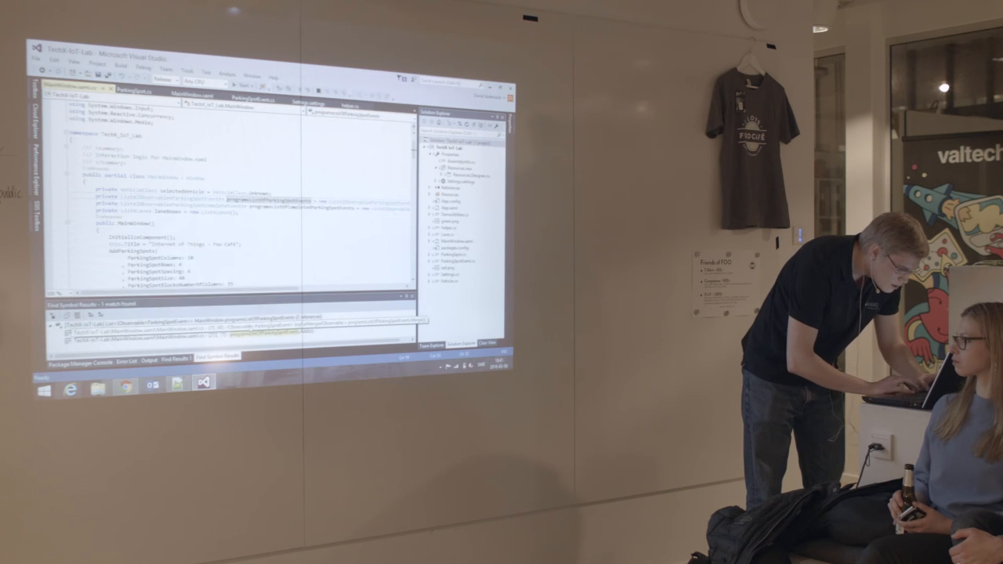
pyautogui.scroll(-3)
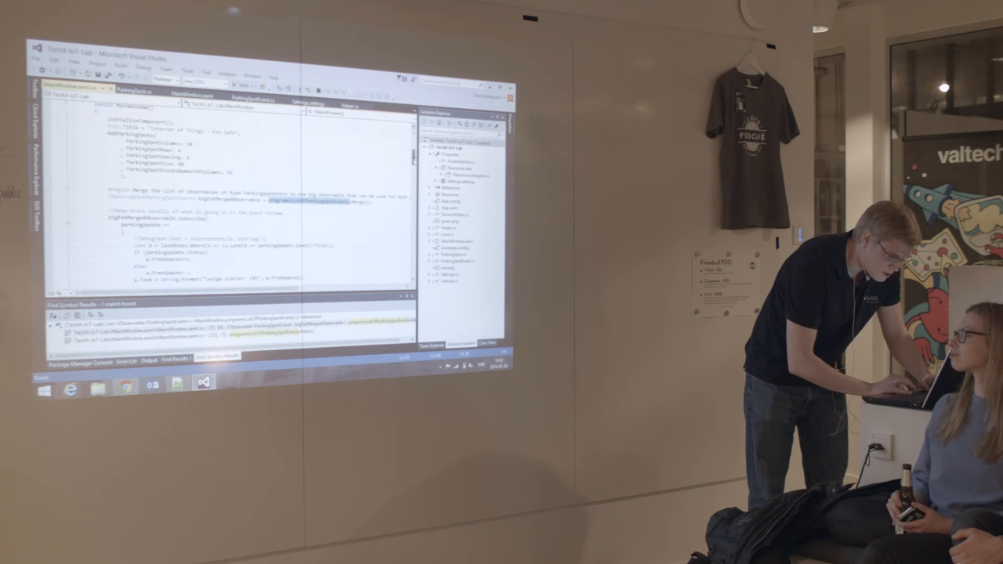
pyautogui.scroll(-3)
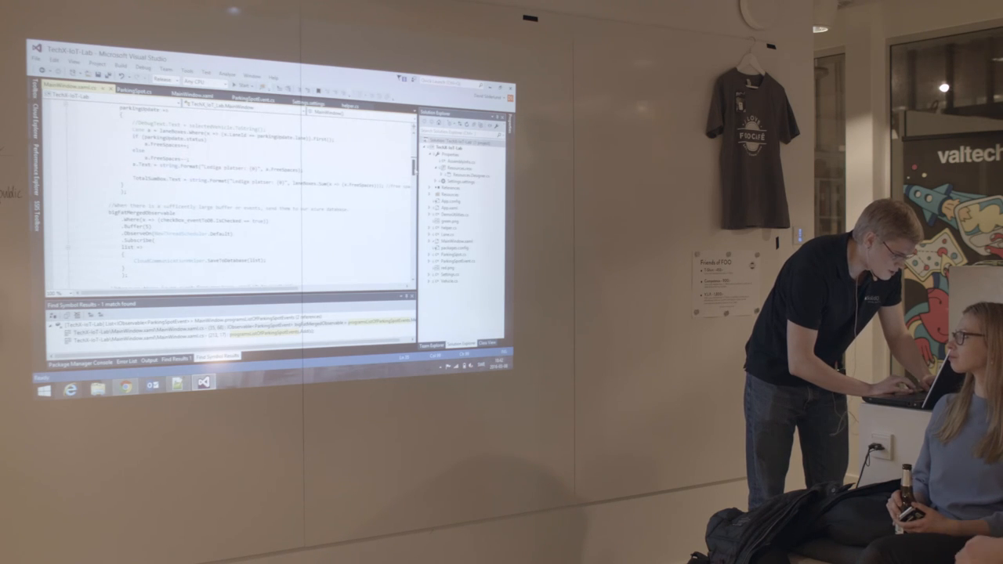
pyautogui.scroll(-3)
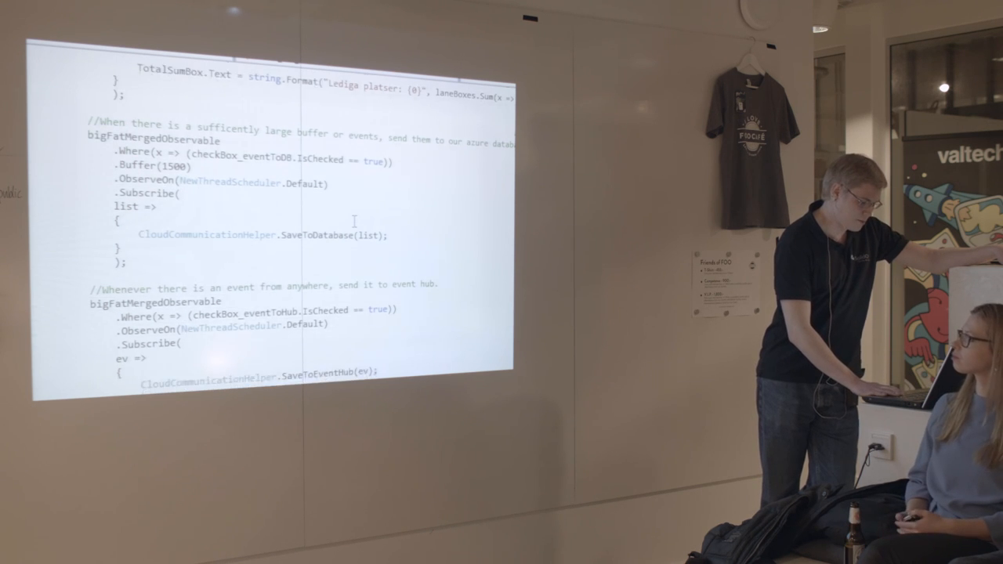
pyautogui.scroll(-3)
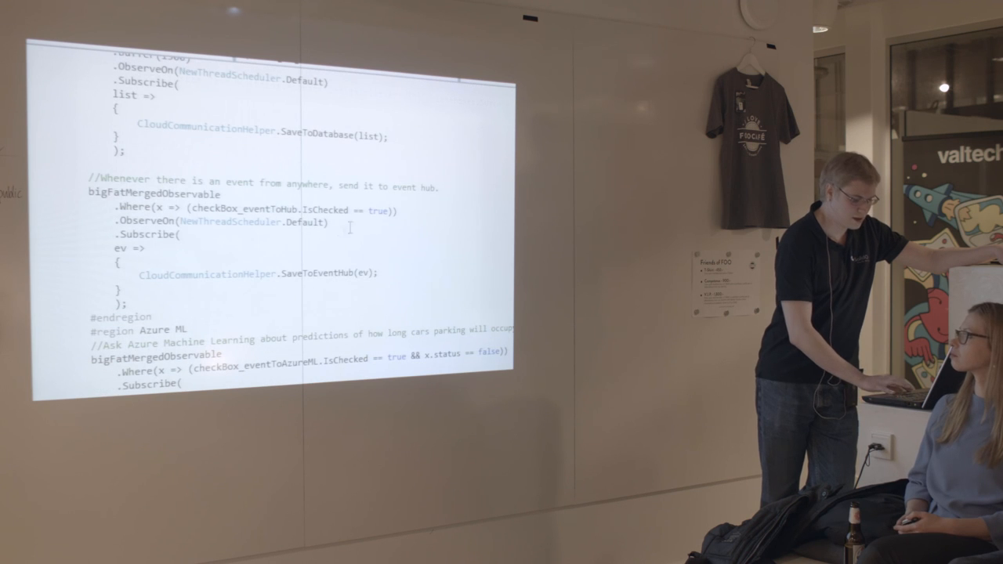